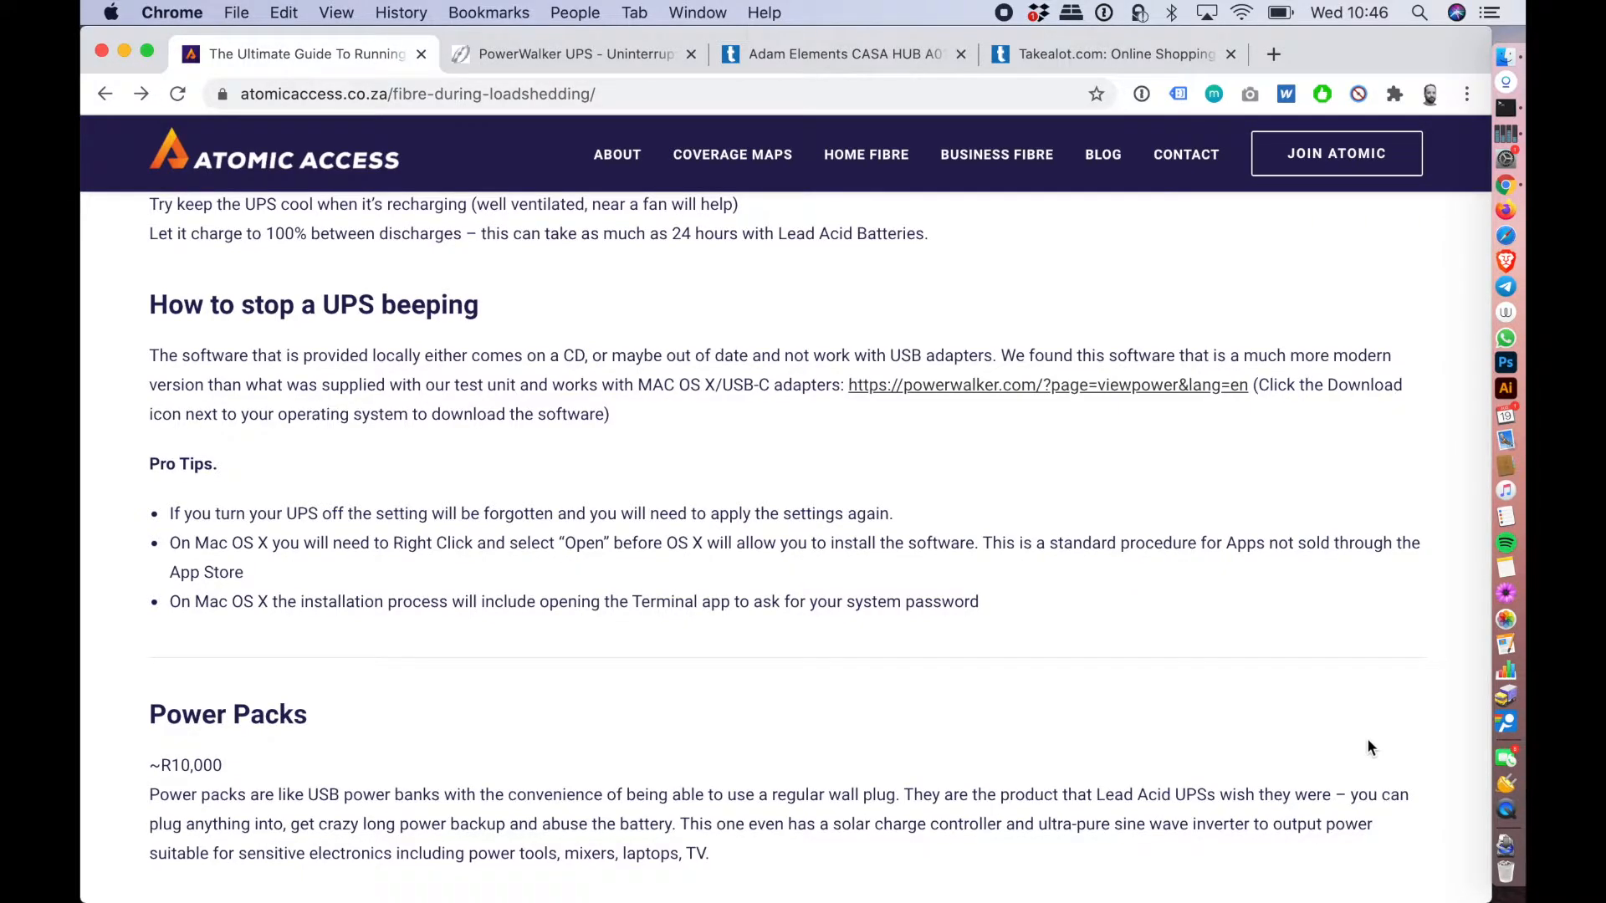
mouse_move(539, 400)
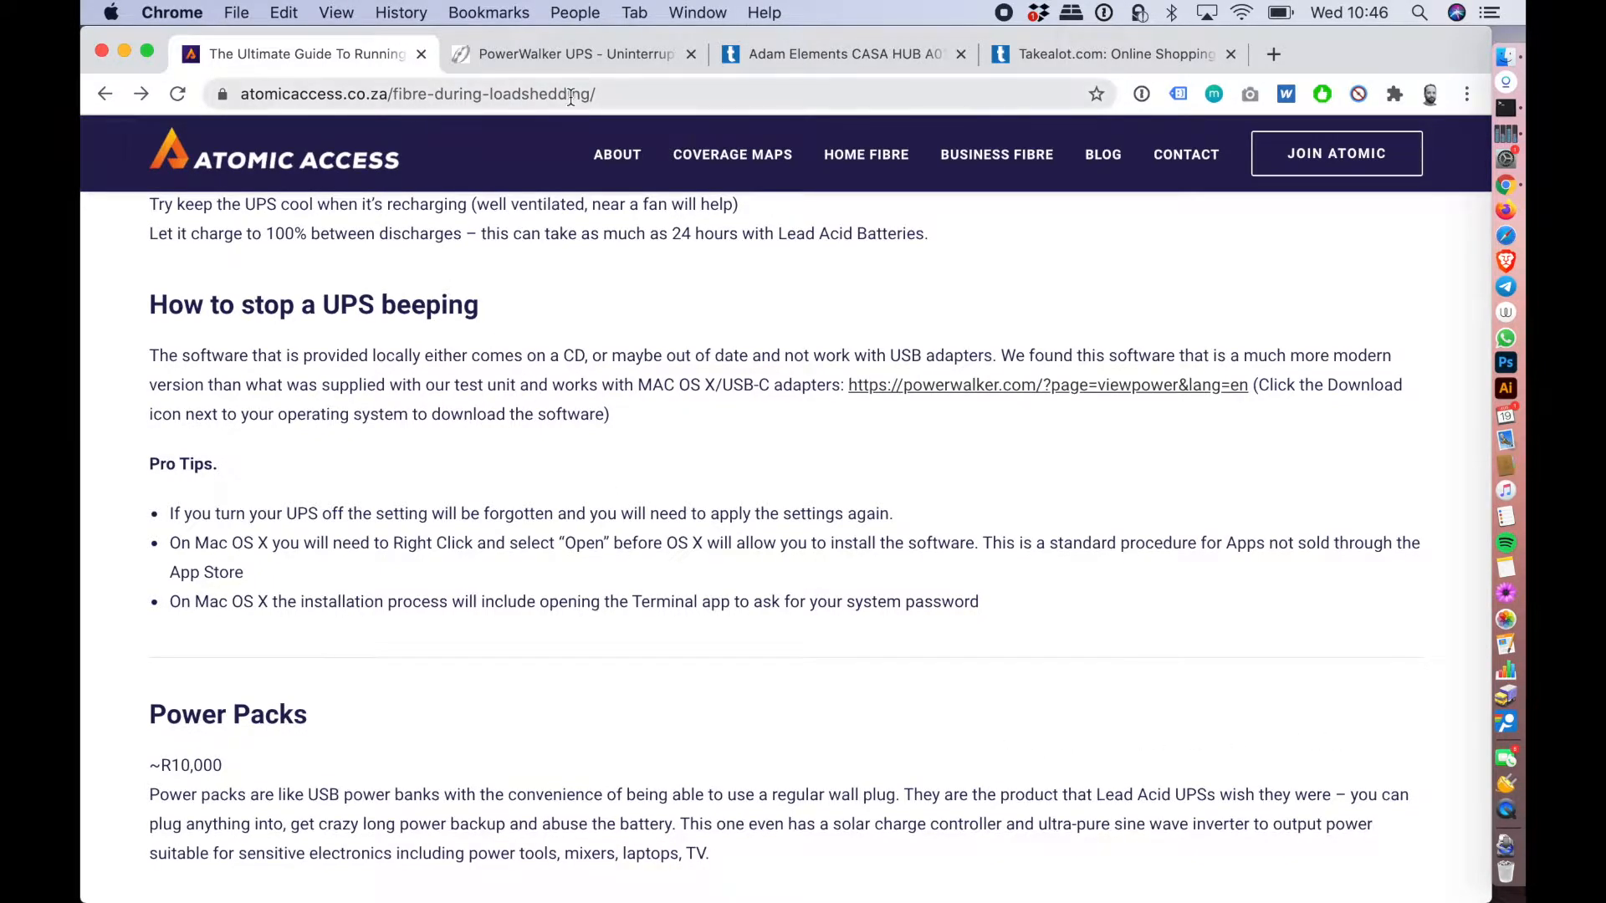
mouse_move(548, 290)
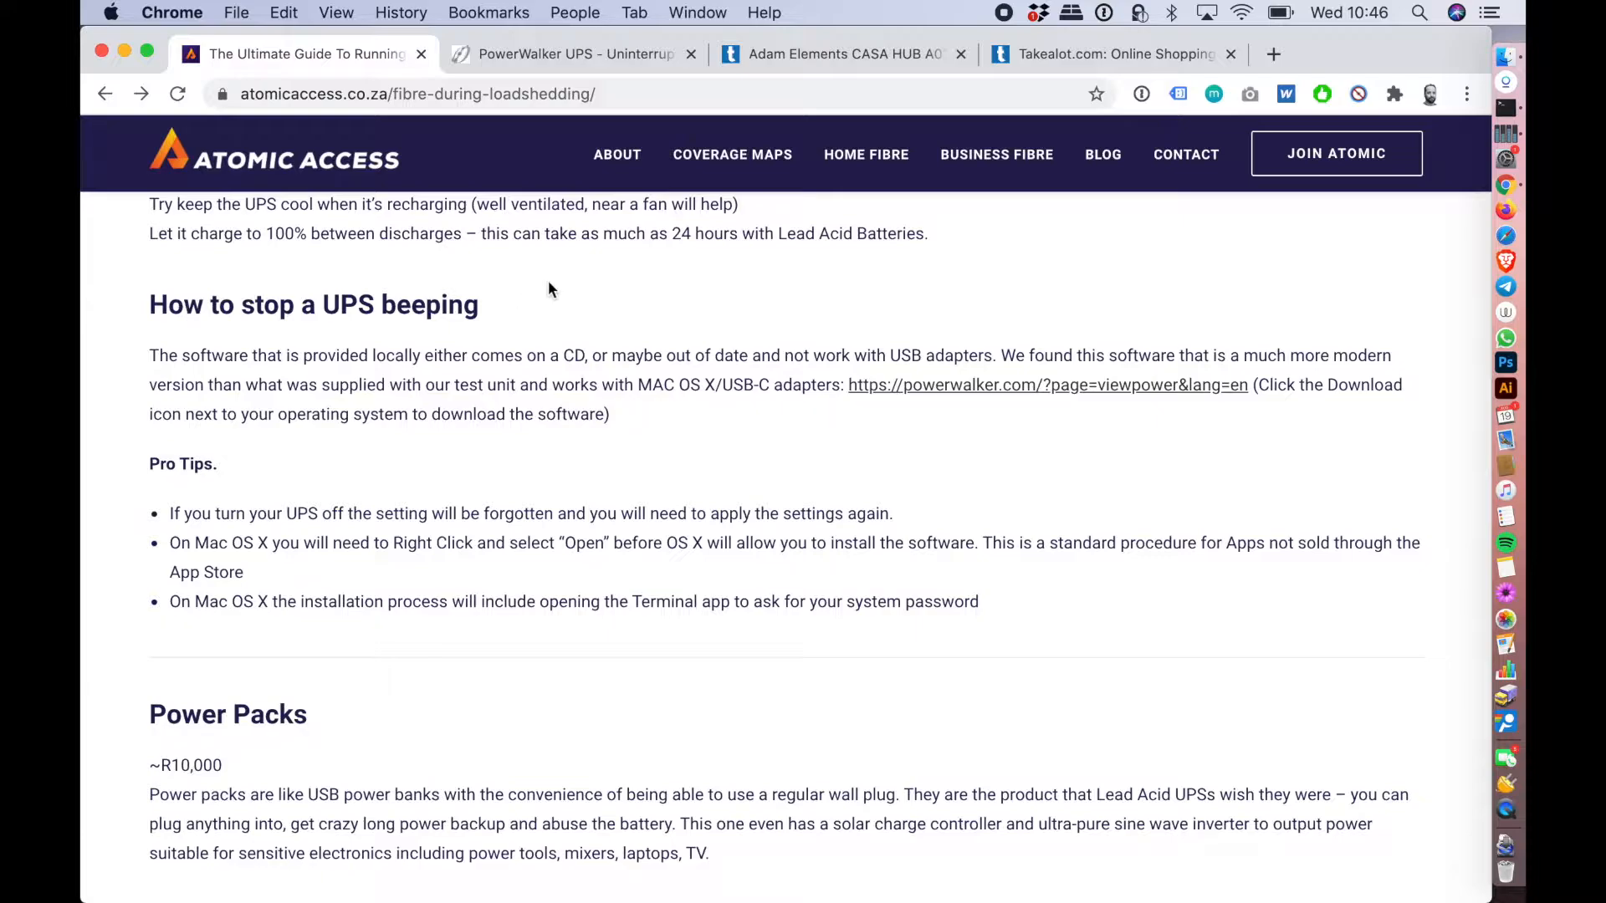
mouse_move(994, 341)
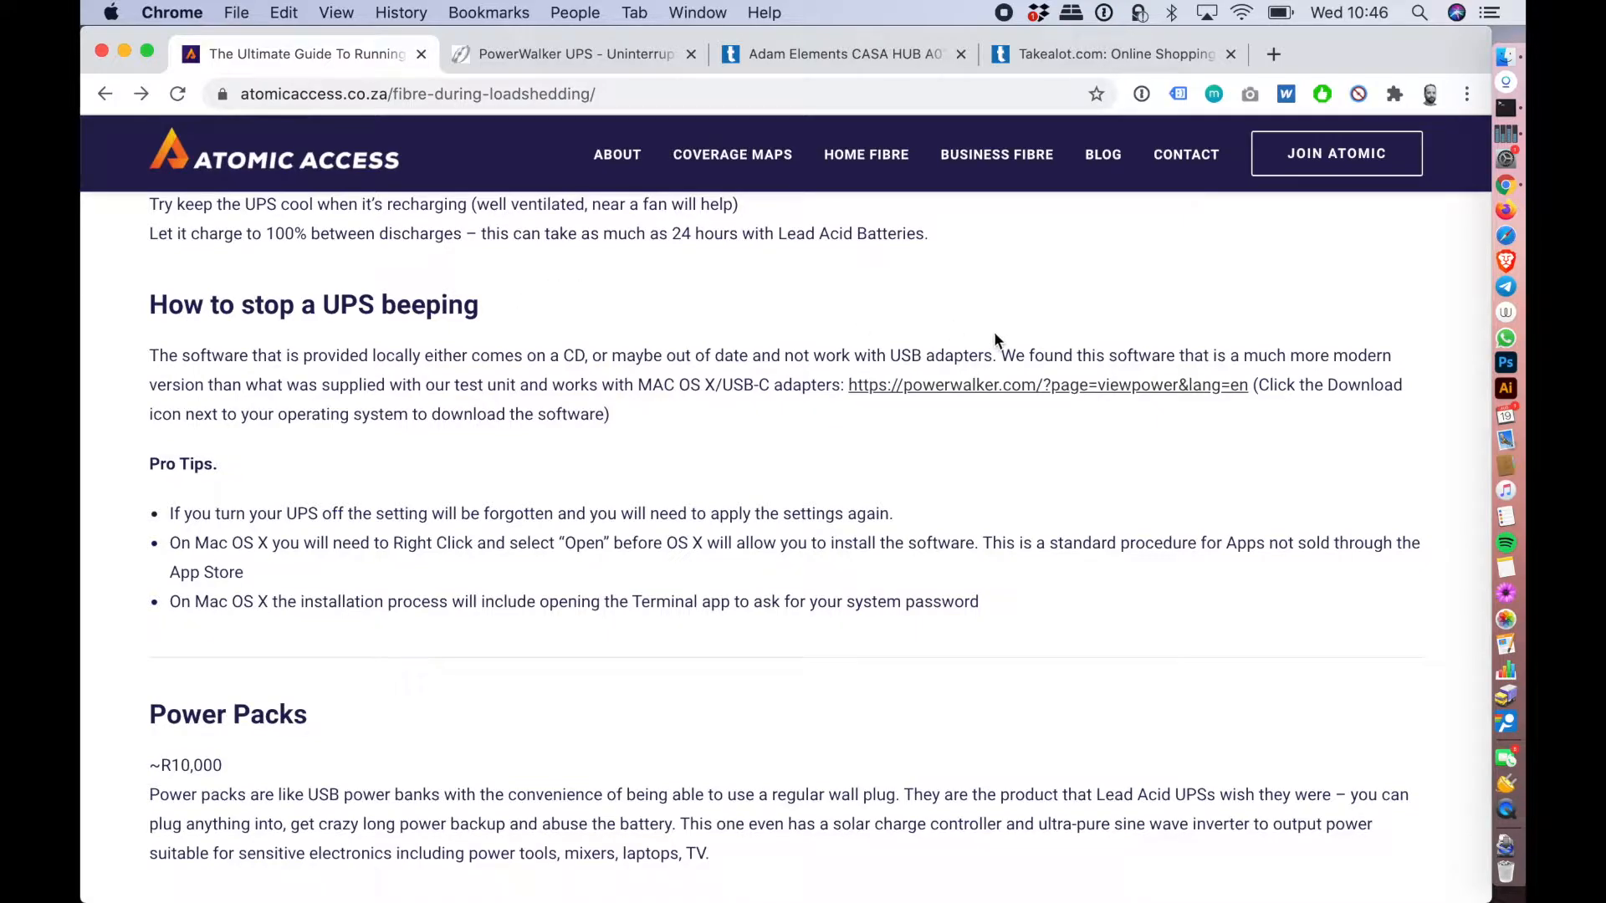
mouse_move(963, 394)
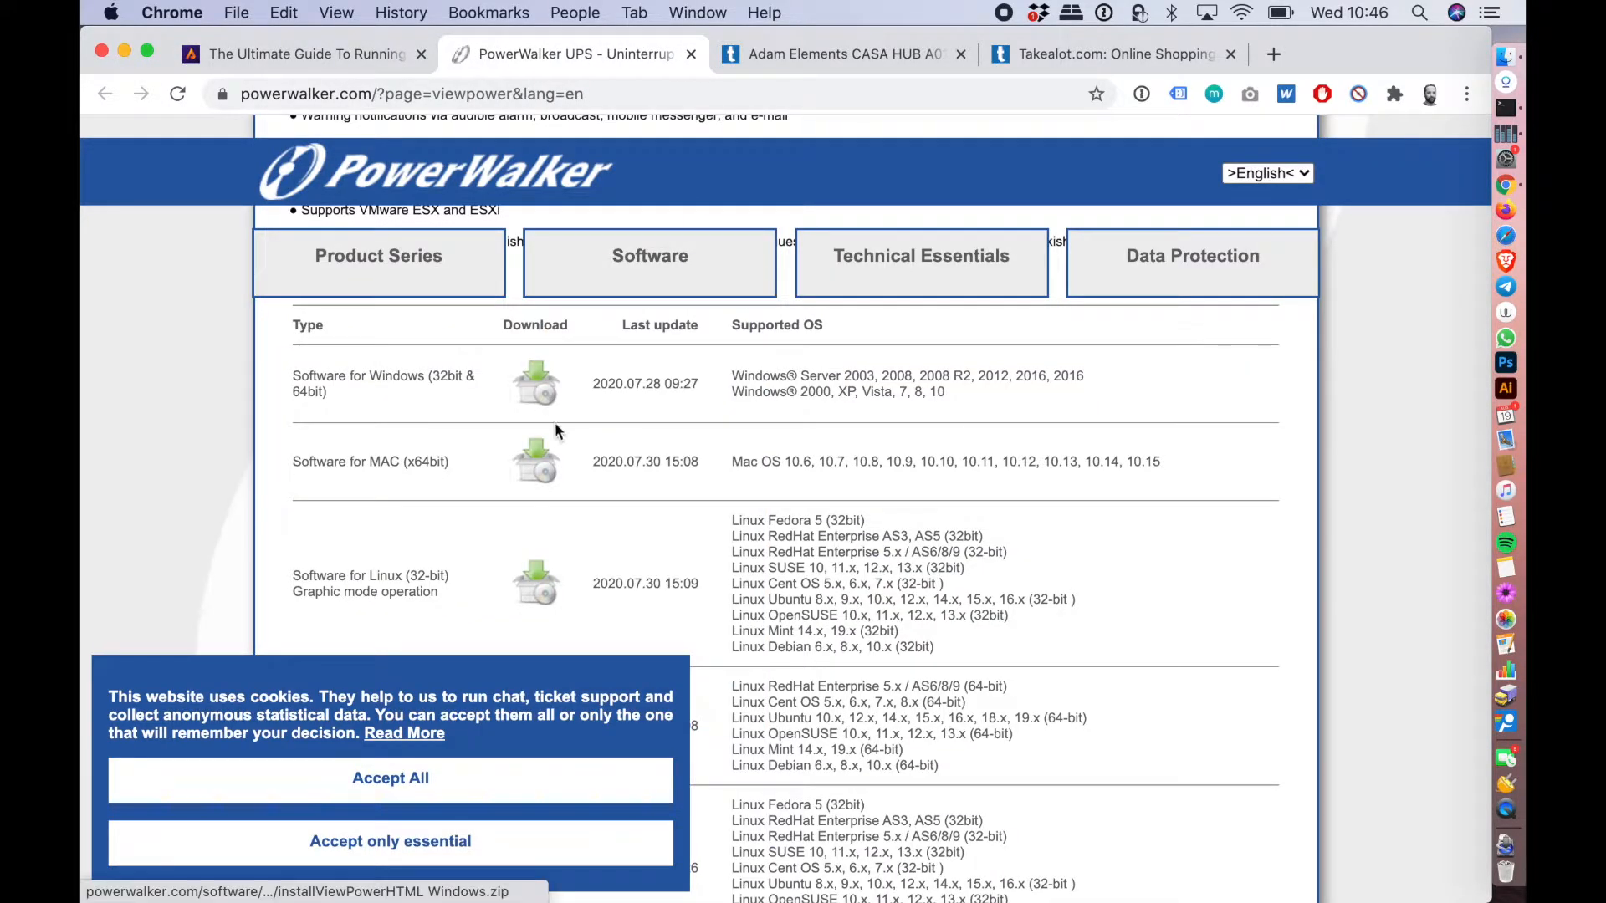
mouse_move(292, 461)
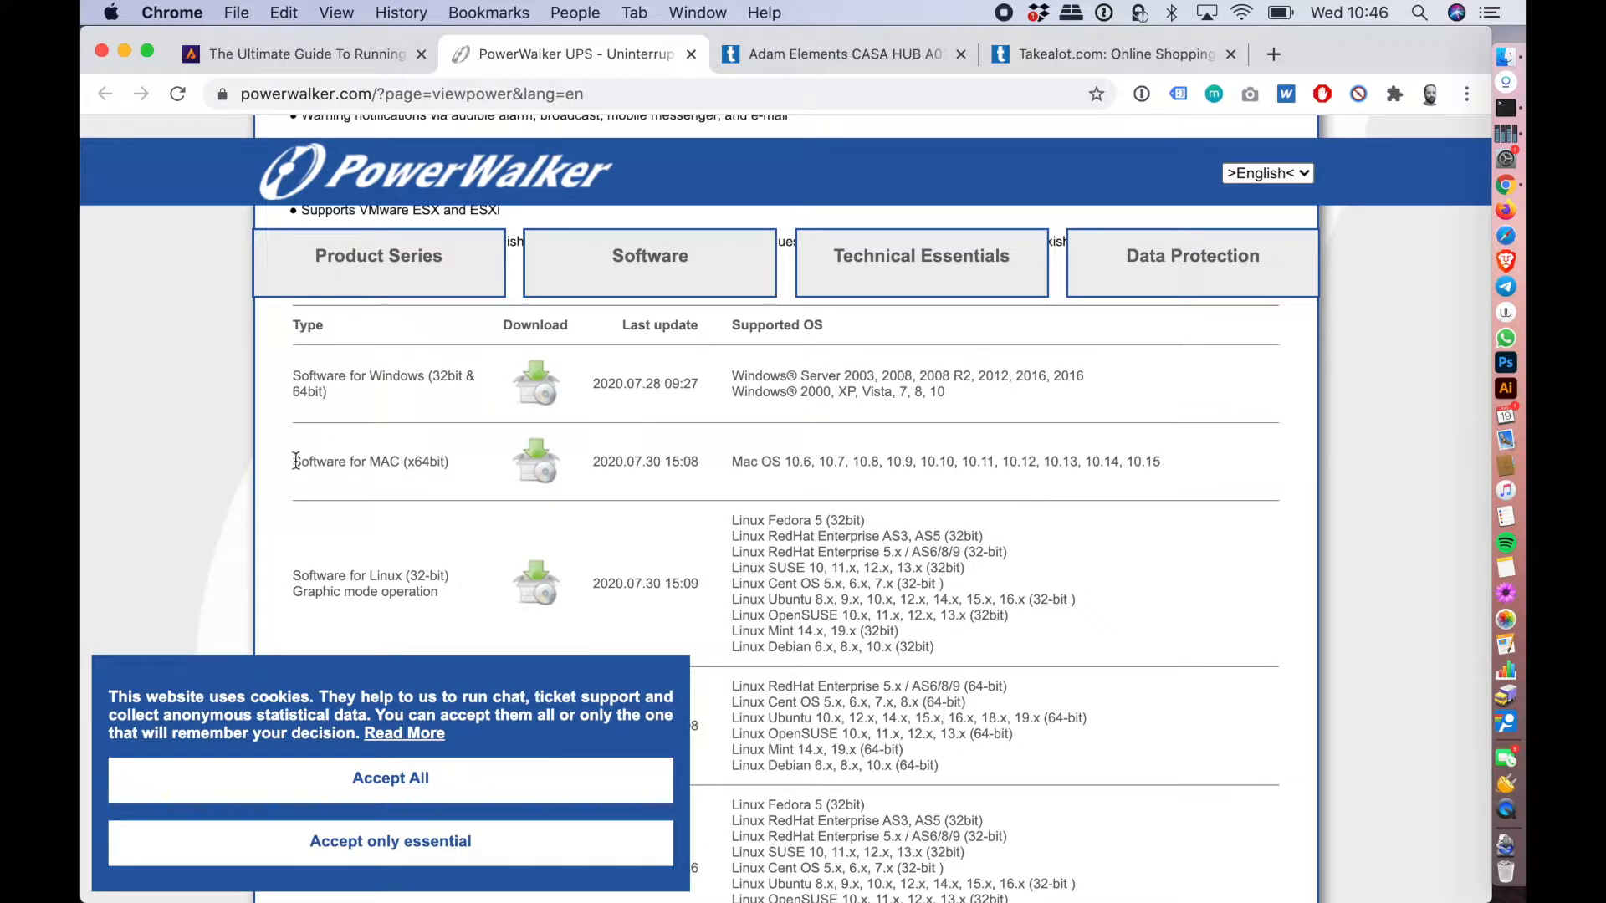
mouse_move(534, 461)
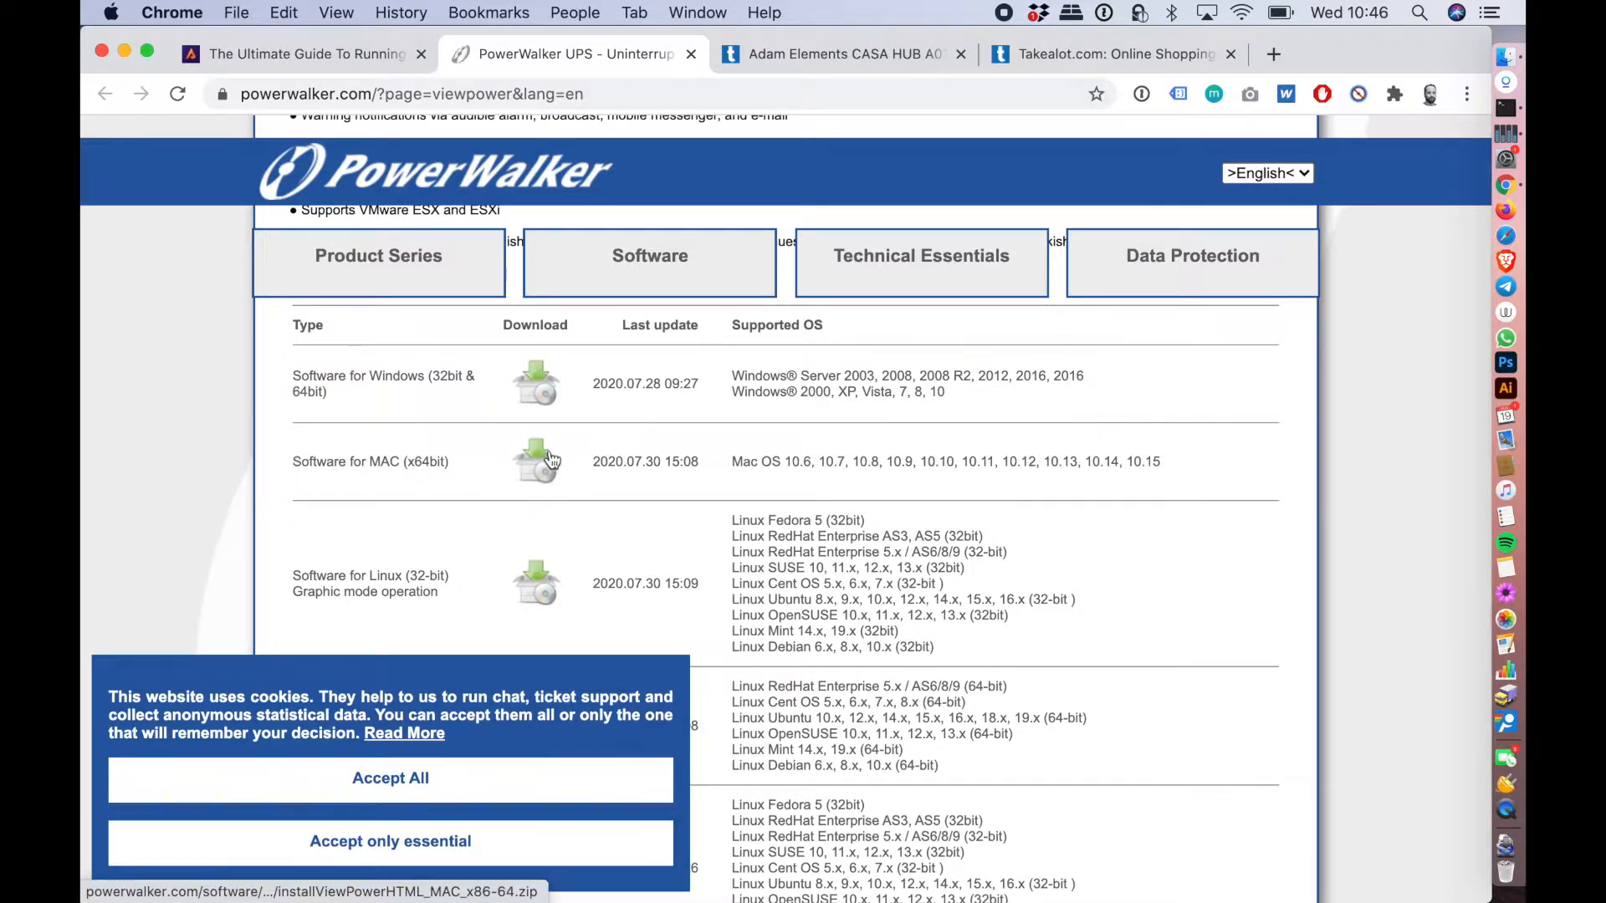
mouse_move(542, 483)
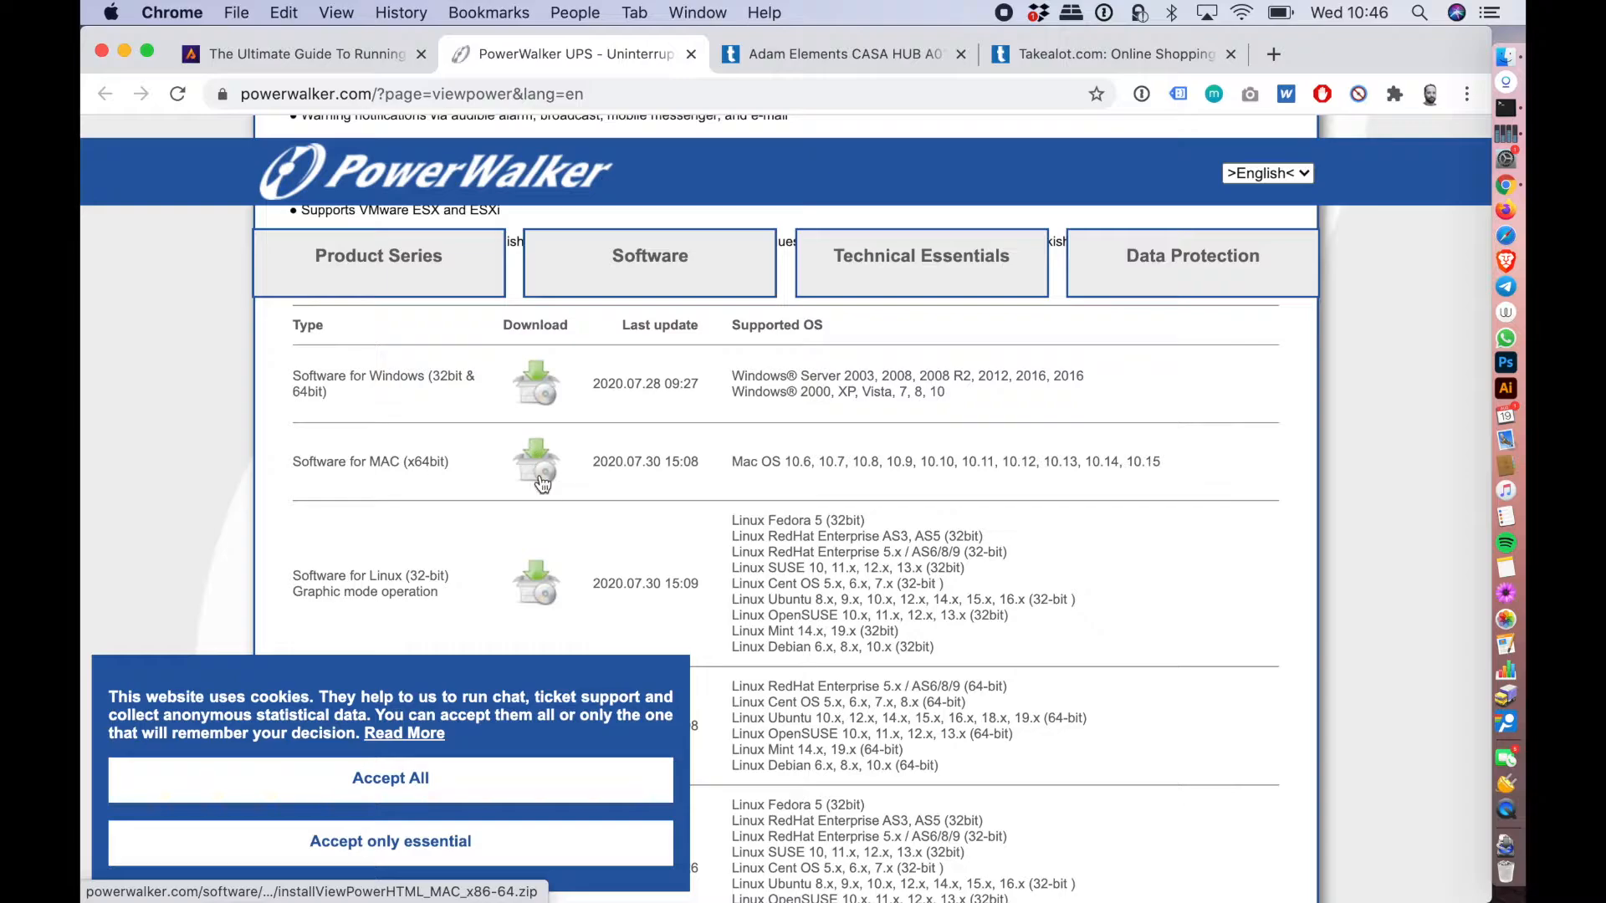
Step: Download the ViewPower Software for MAC (x64bit) package from the downloads table
left_click(840, 53)
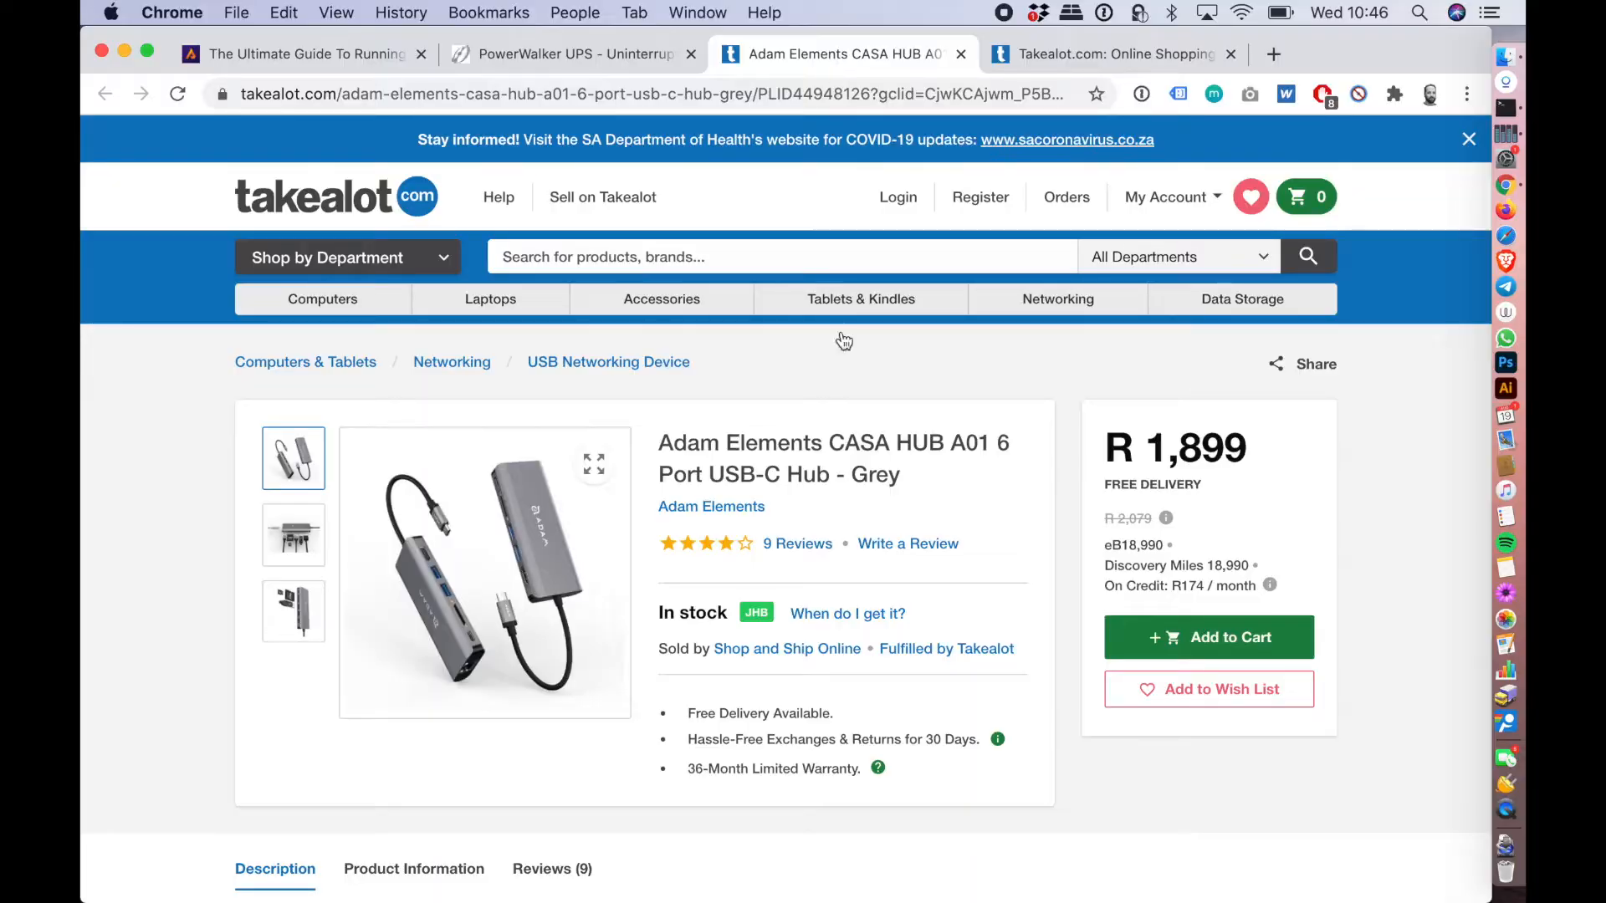